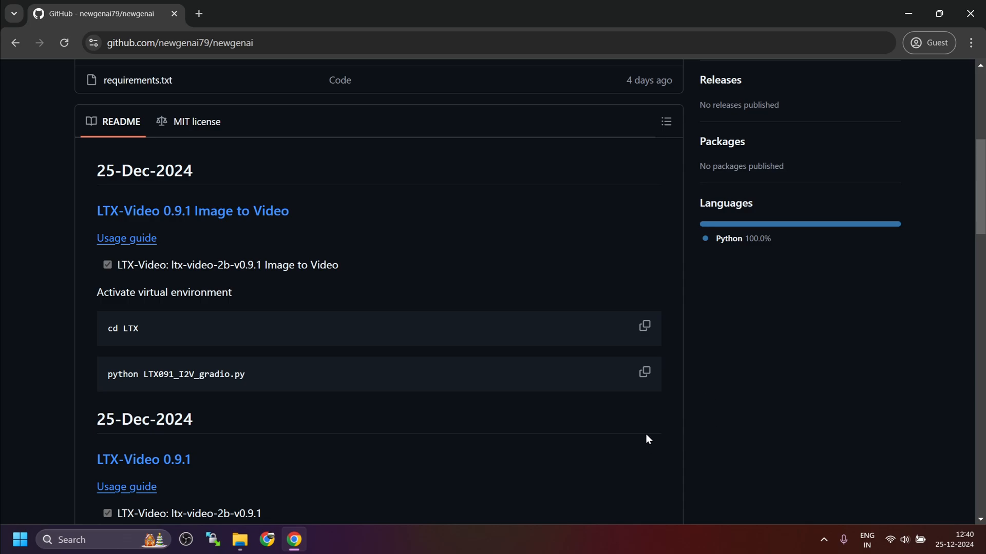
pyautogui.moveTo(344, 213)
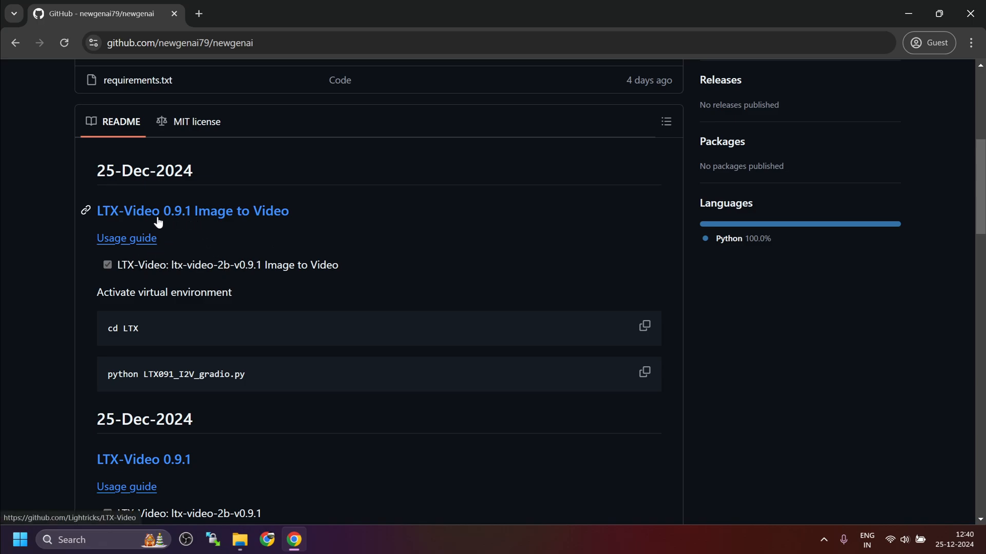
pyautogui.moveTo(273, 216)
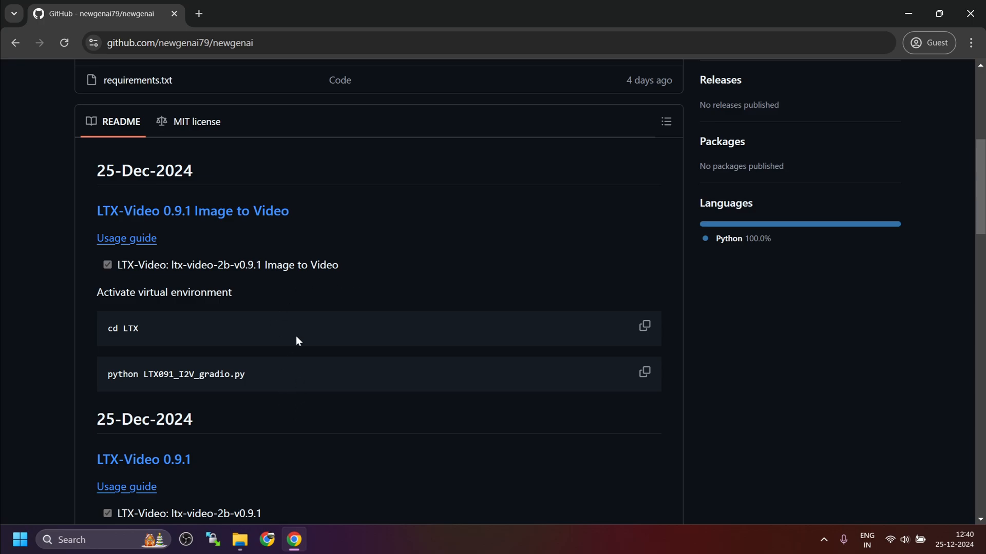
# Step: Run git pull in the newgenai folder to fetch the LTX091 I2V script, then activate venv\Scripts
pyautogui.scroll(-3)
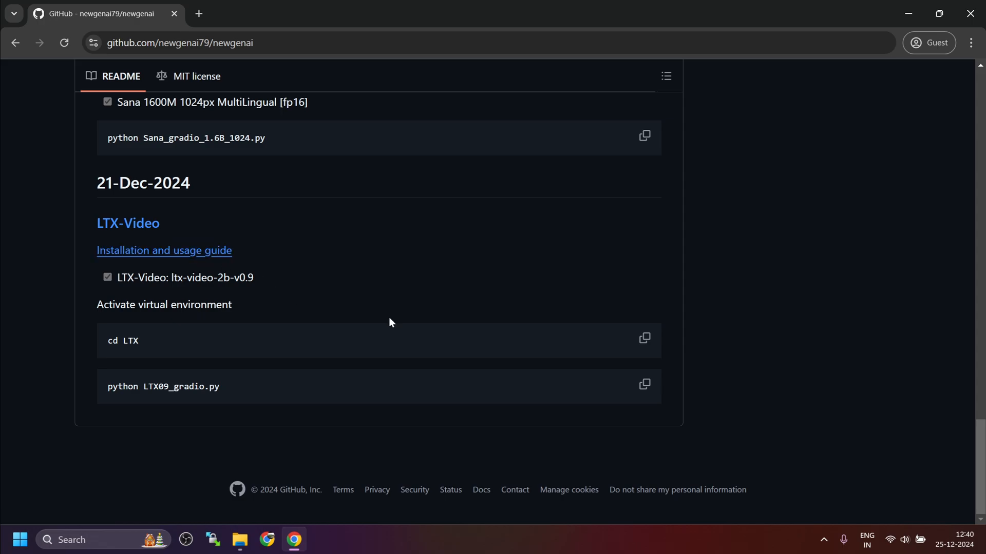
pyautogui.scroll(3)
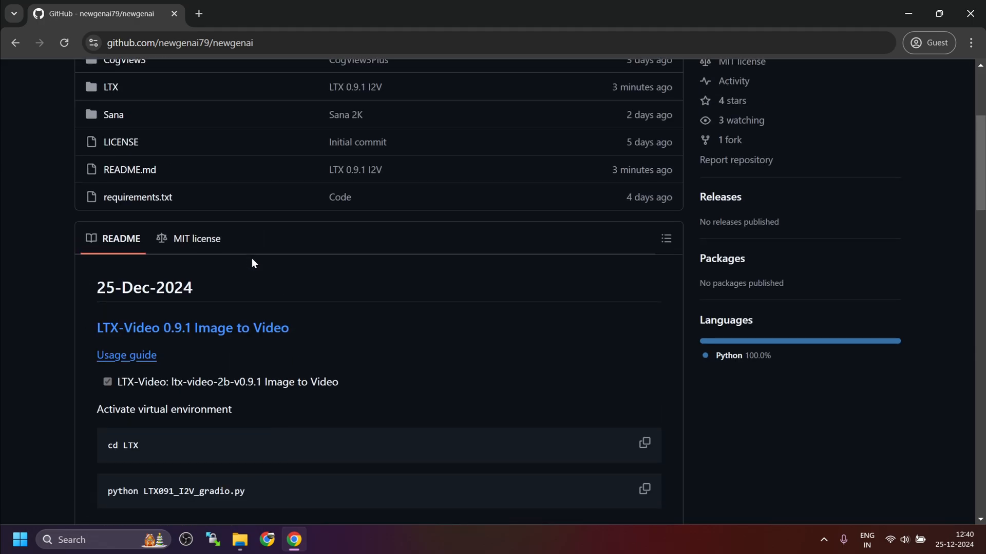
pyautogui.scroll(-3)
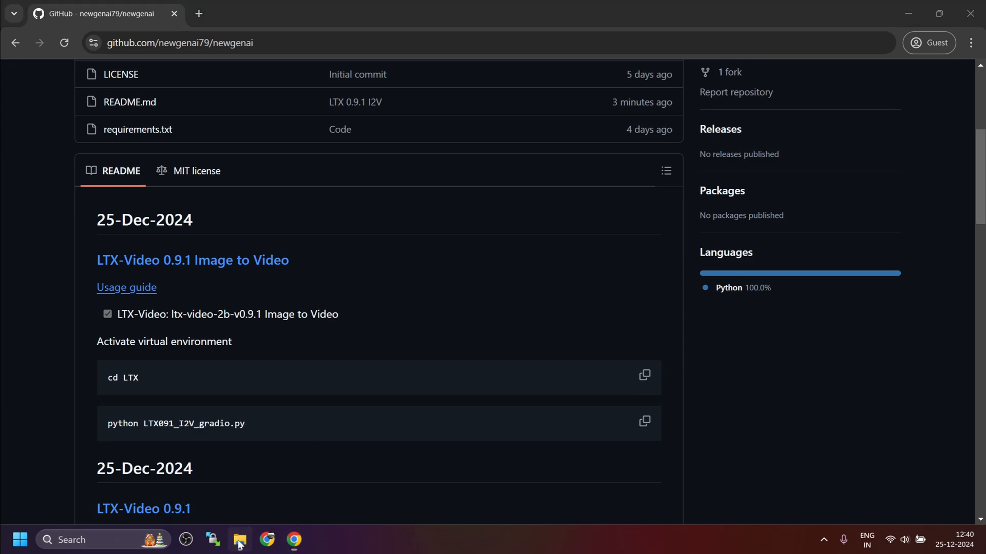
pyautogui.click(240, 540)
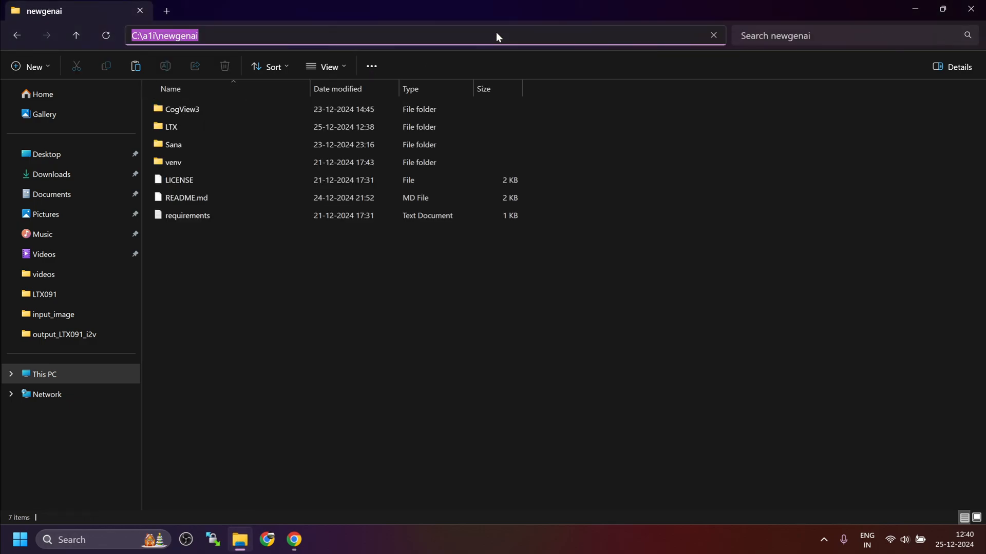
pyautogui.click(322, 480)
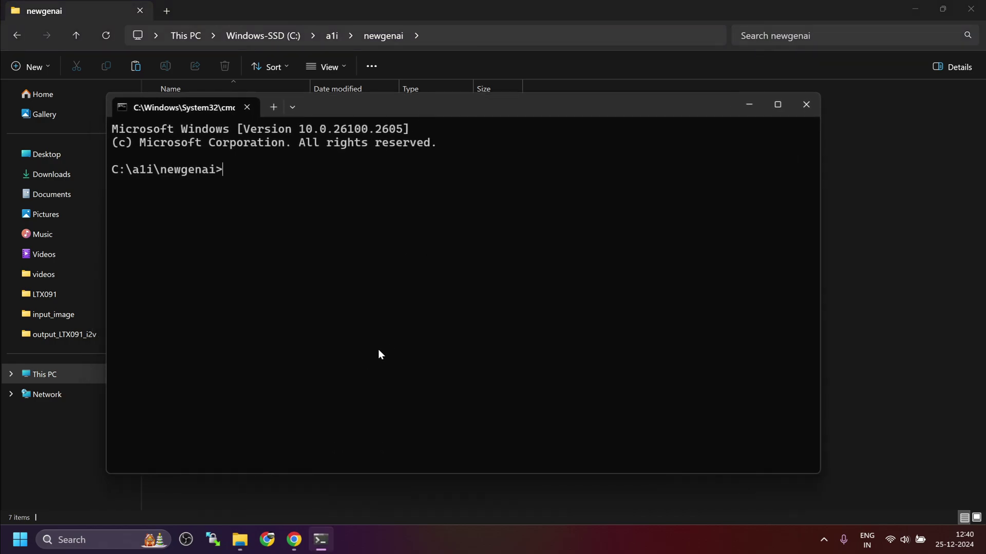
pyautogui.write('git pull')
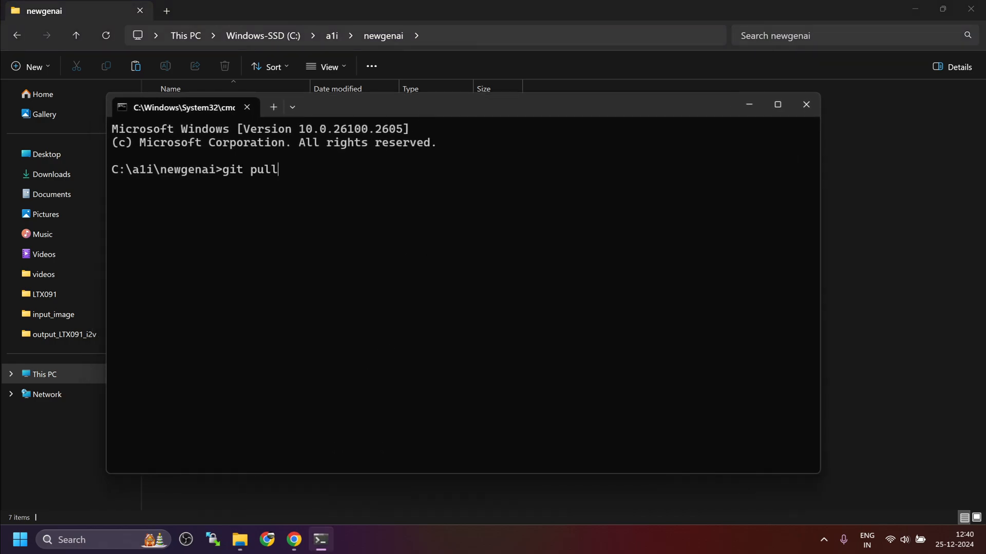
pyautogui.press('Enter')
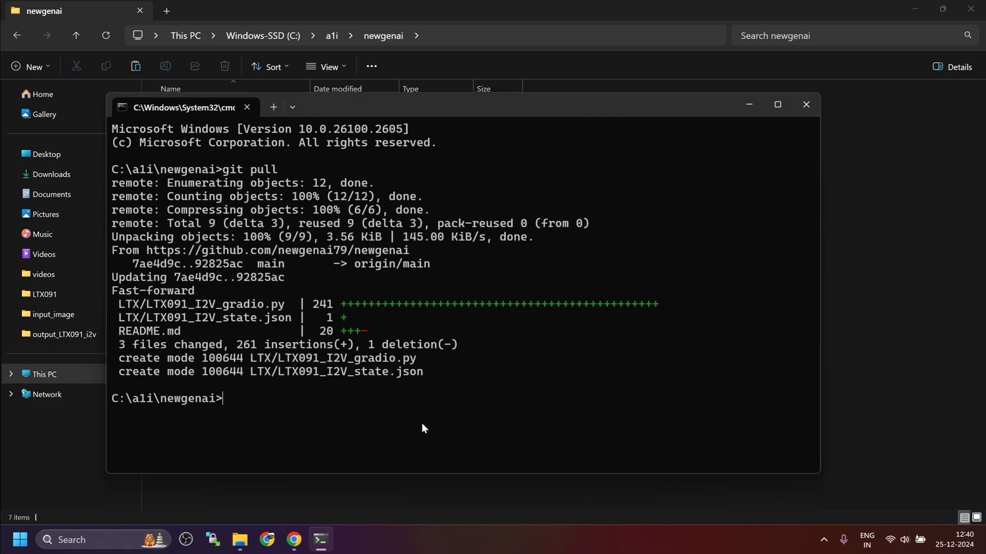
pyautogui.write('venv\\Scripts\\activate')
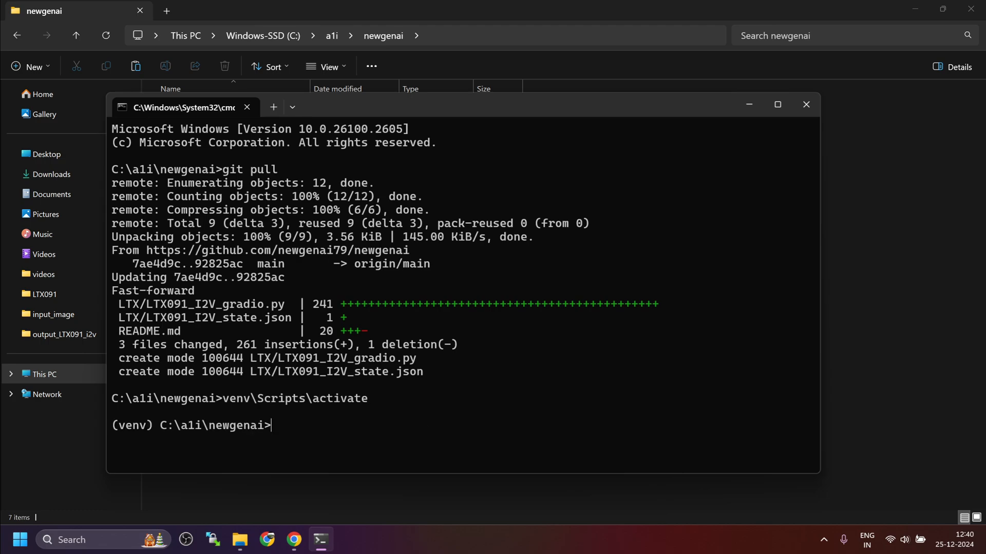
pyautogui.moveTo(420, 430)
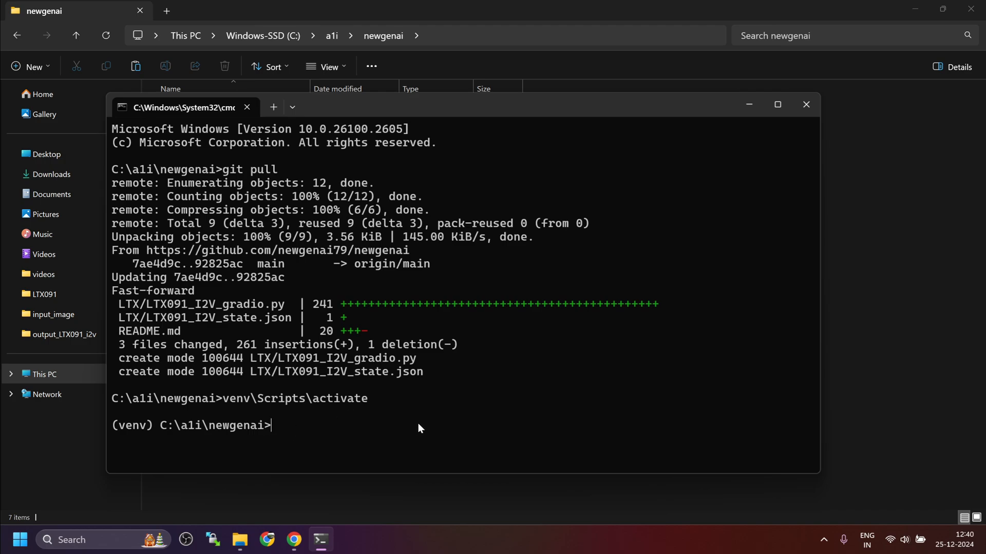
pyautogui.moveTo(246, 527)
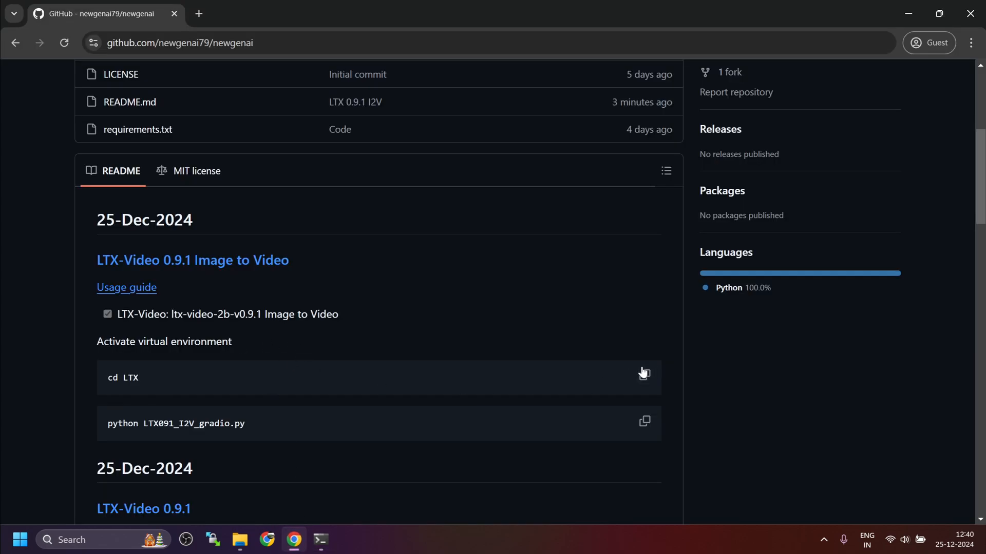
# Step: Run 'cd LTX' and 'python LTX091_I2V_gradio.py' from the README and go to the app's local URL
pyautogui.click(644, 374)
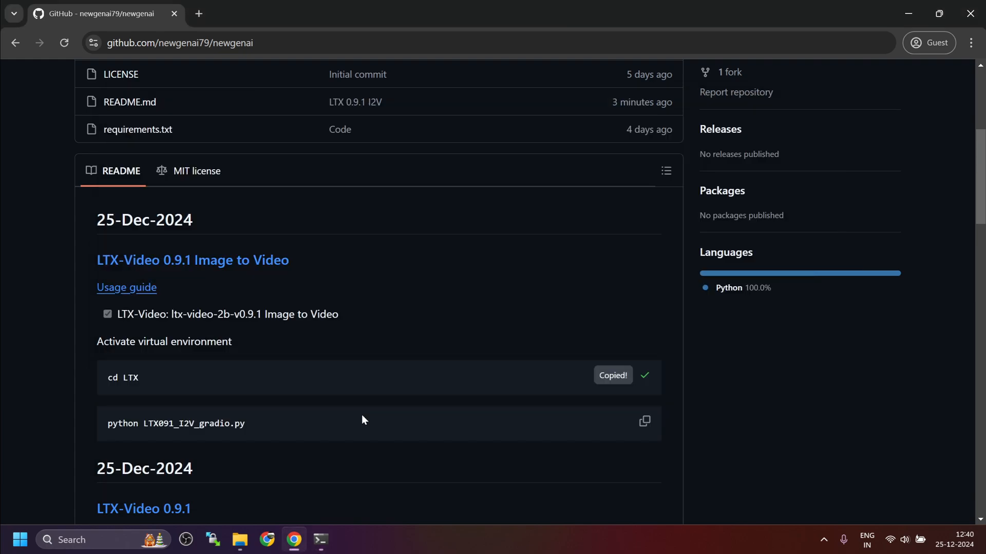
pyautogui.click(321, 539)
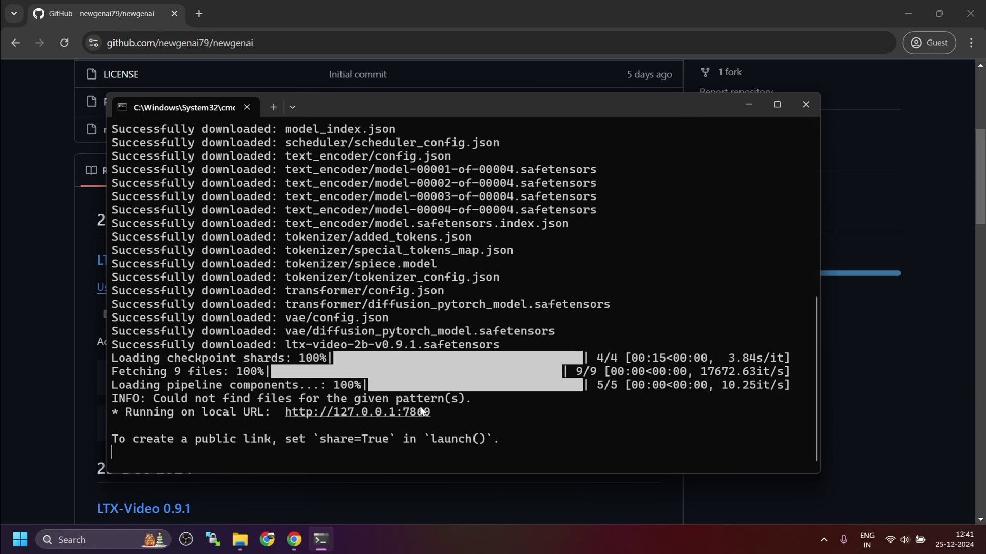
pyautogui.click(356, 412)
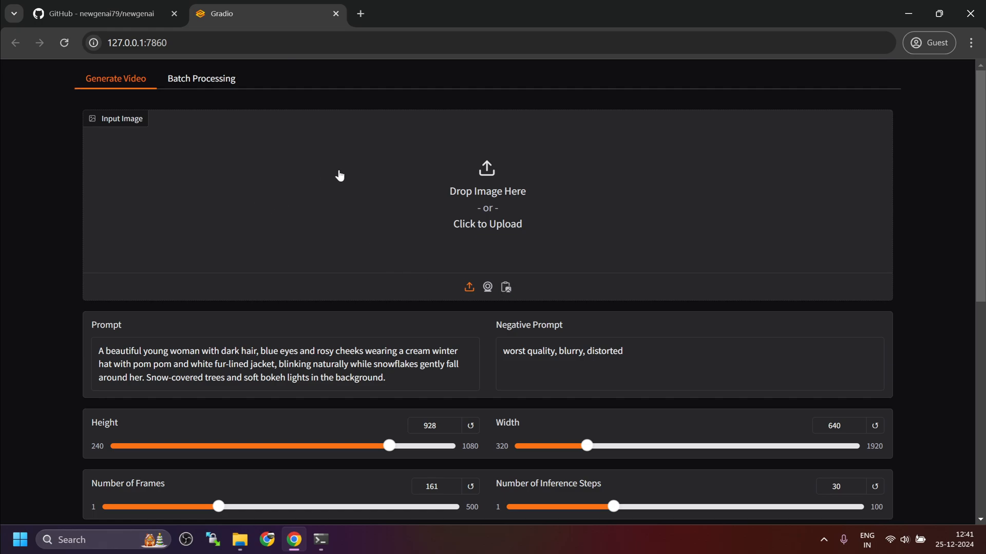
pyautogui.moveTo(228, 142)
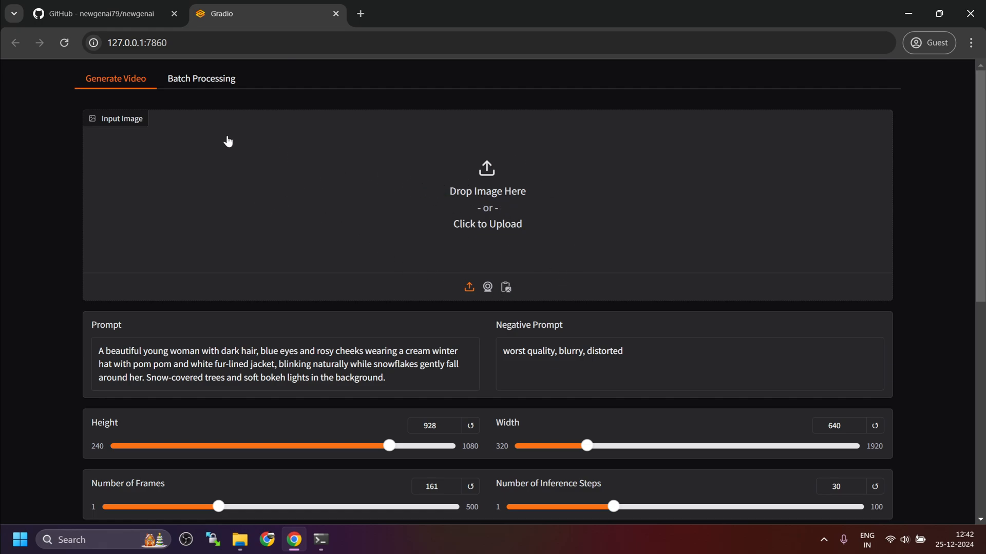
pyautogui.moveTo(571, 205)
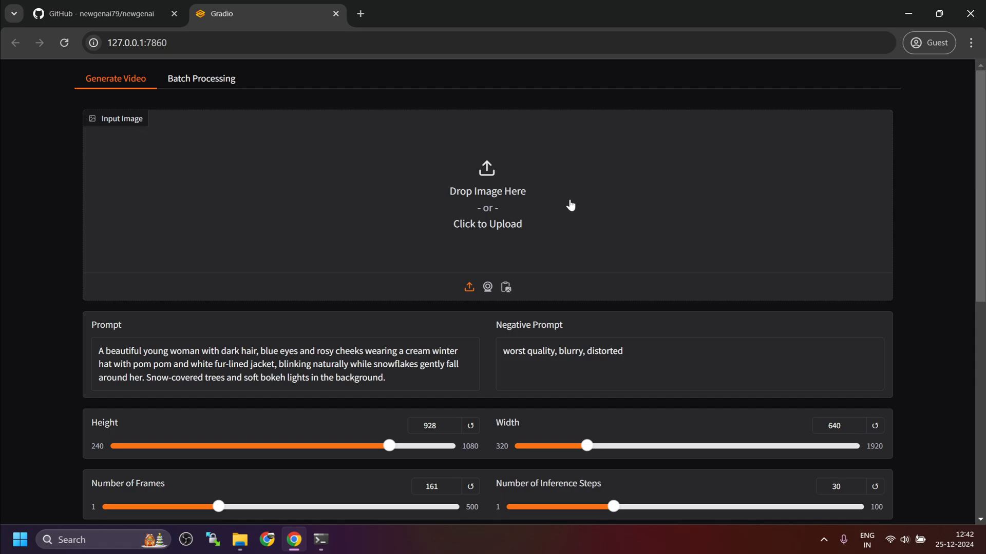
pyautogui.moveTo(510, 224)
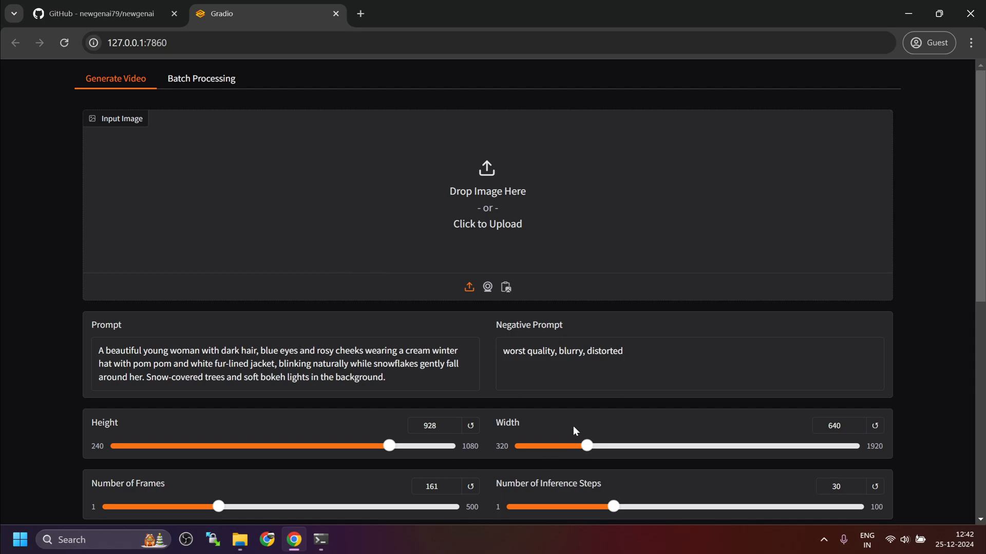
pyautogui.moveTo(396, 231)
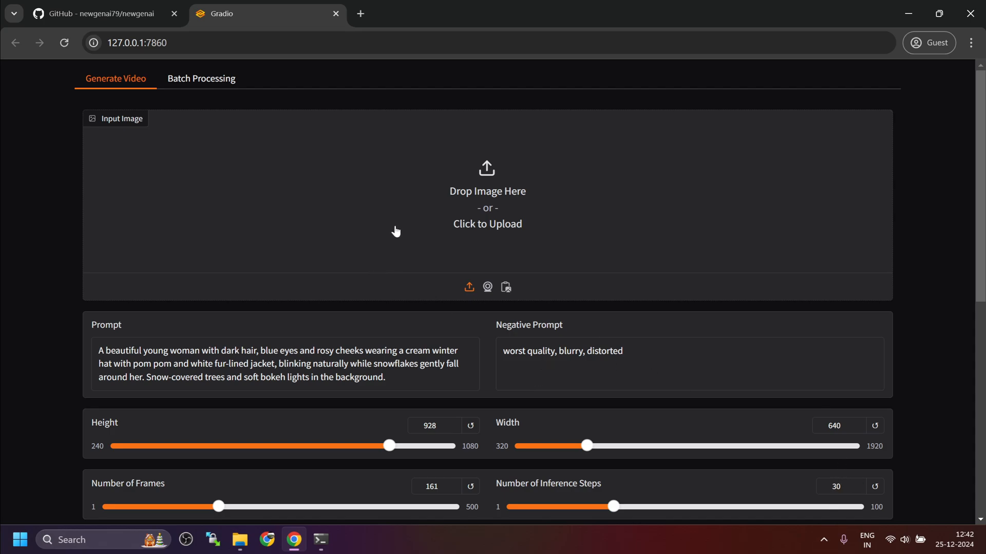
pyautogui.moveTo(446, 199)
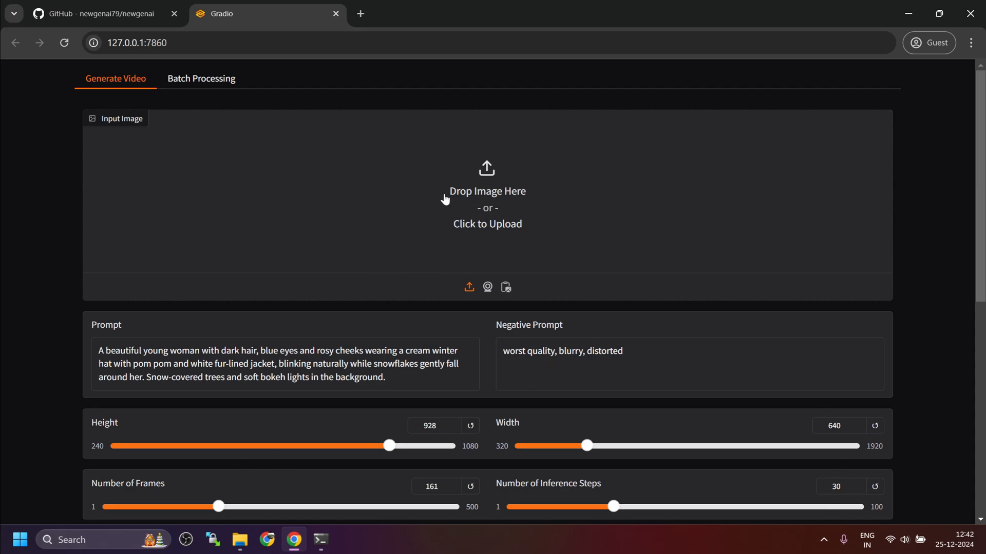
pyautogui.moveTo(508, 199)
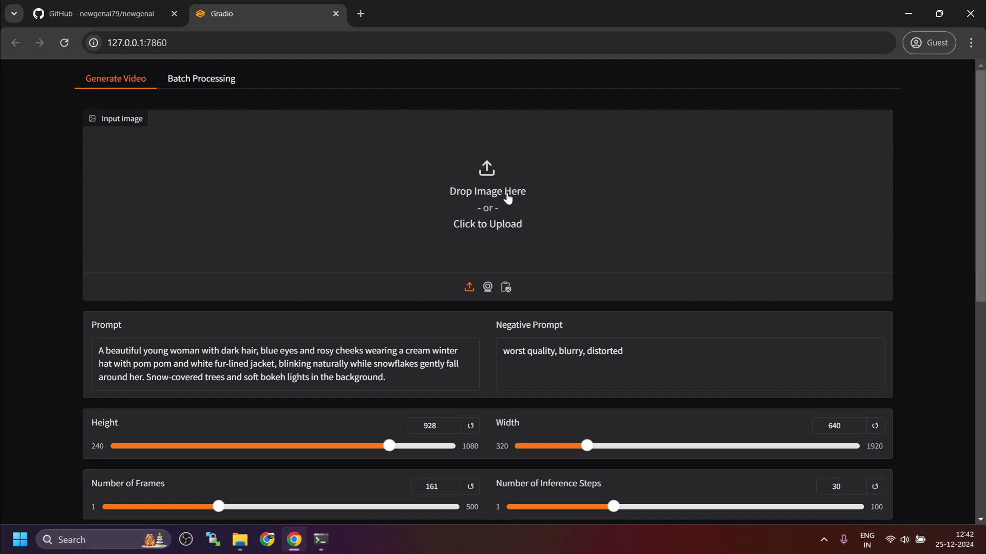
pyautogui.moveTo(496, 208)
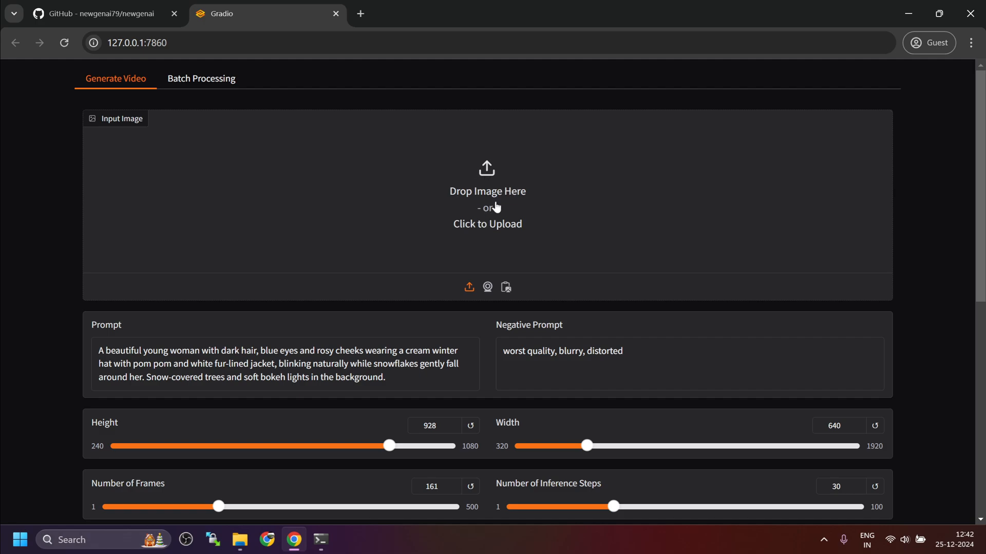
pyautogui.moveTo(491, 196)
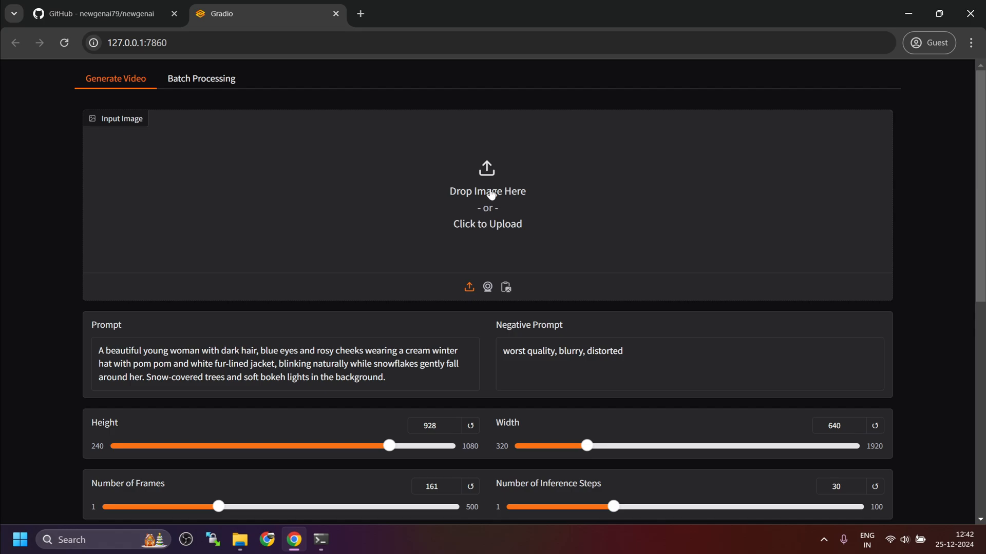
pyautogui.moveTo(458, 234)
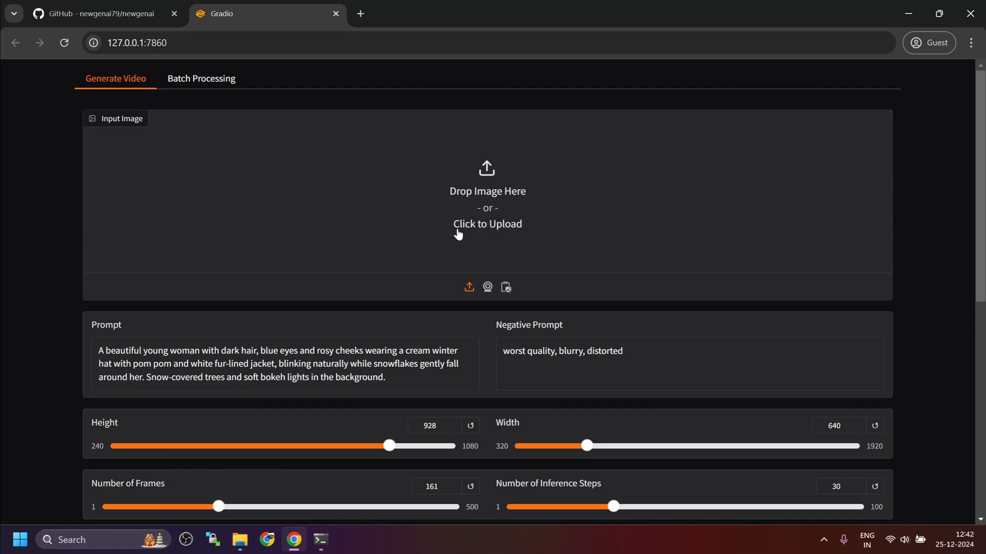
pyautogui.moveTo(265, 483)
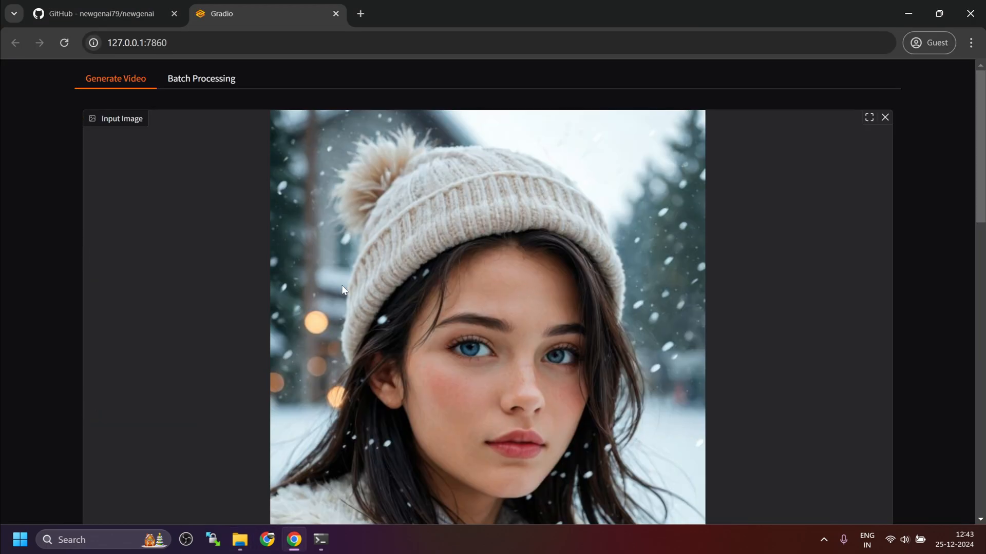
# Step: Scroll down past the uploaded portrait to the prompt and the 161-frame, 30-step, 25 fps sliders
pyautogui.scroll(-3)
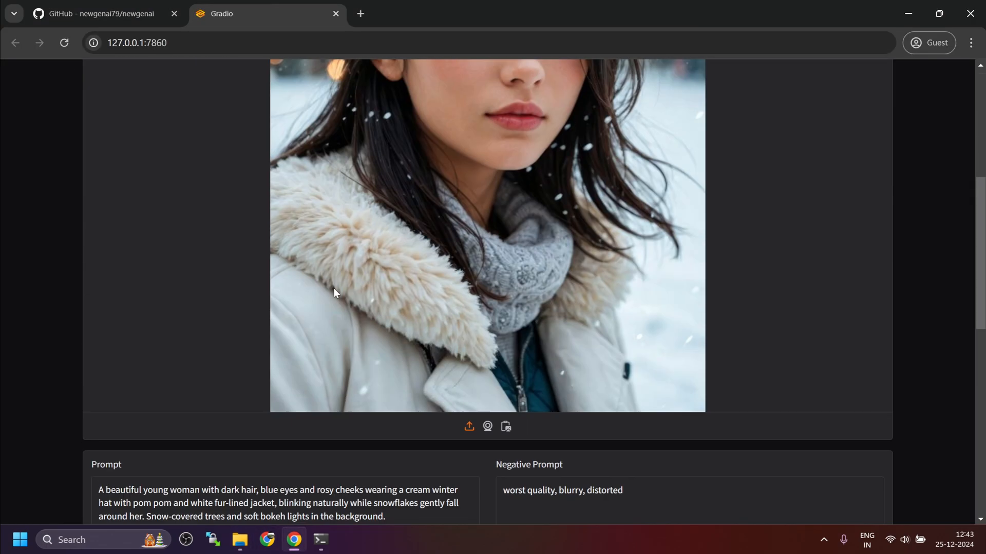
pyautogui.scroll(-3)
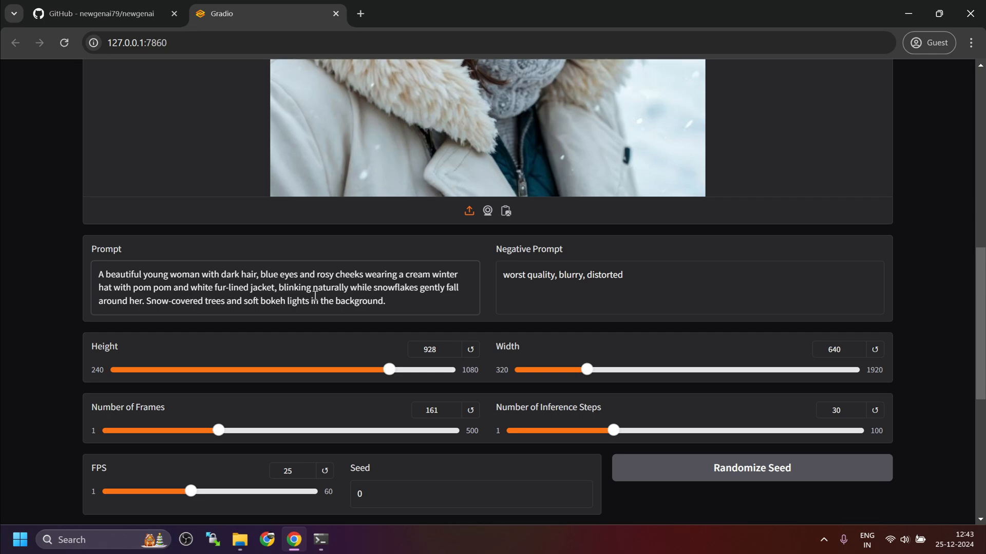
pyautogui.scroll(-3)
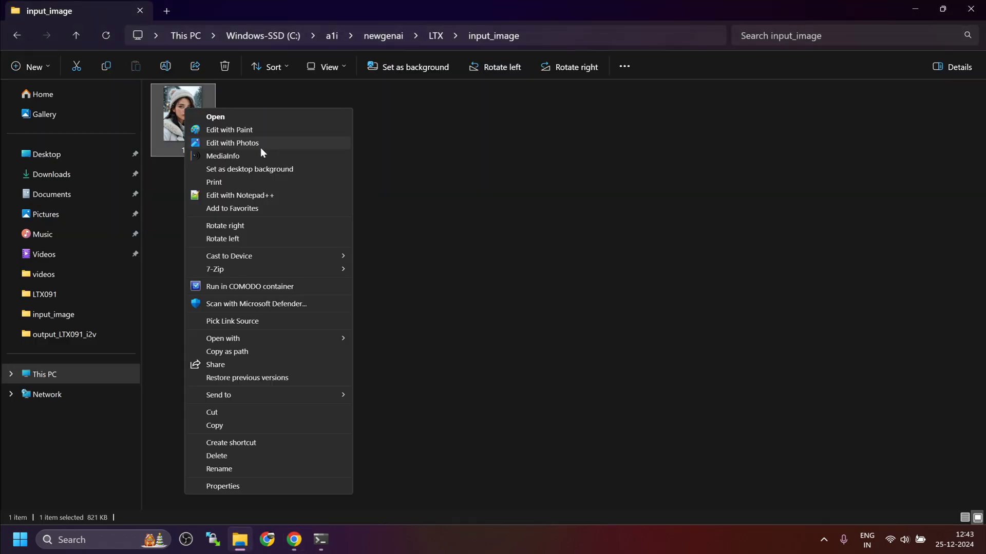
# Step: Check in MediaInfo that 1.png is 640 by 928 pixels, then close the details
pyautogui.click(223, 155)
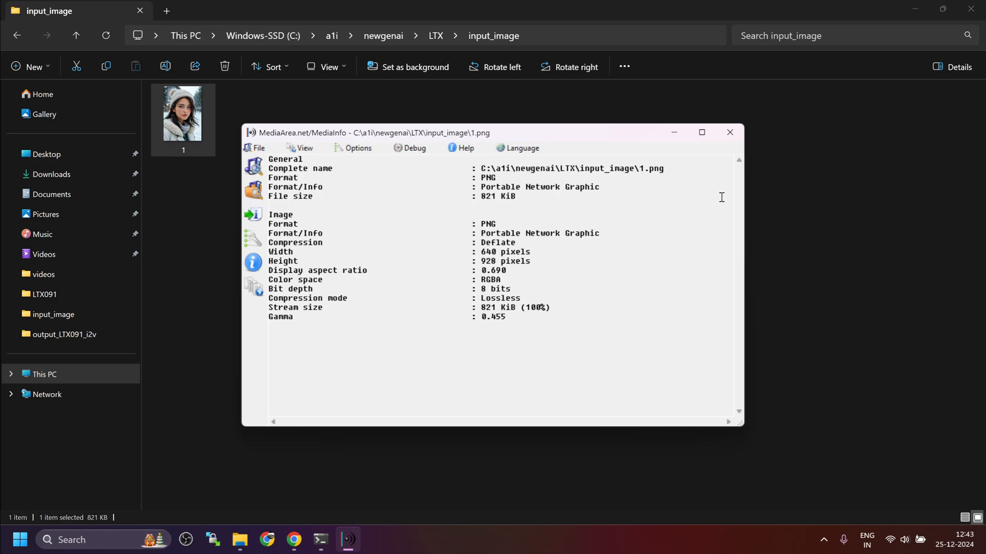
pyautogui.click(292, 540)
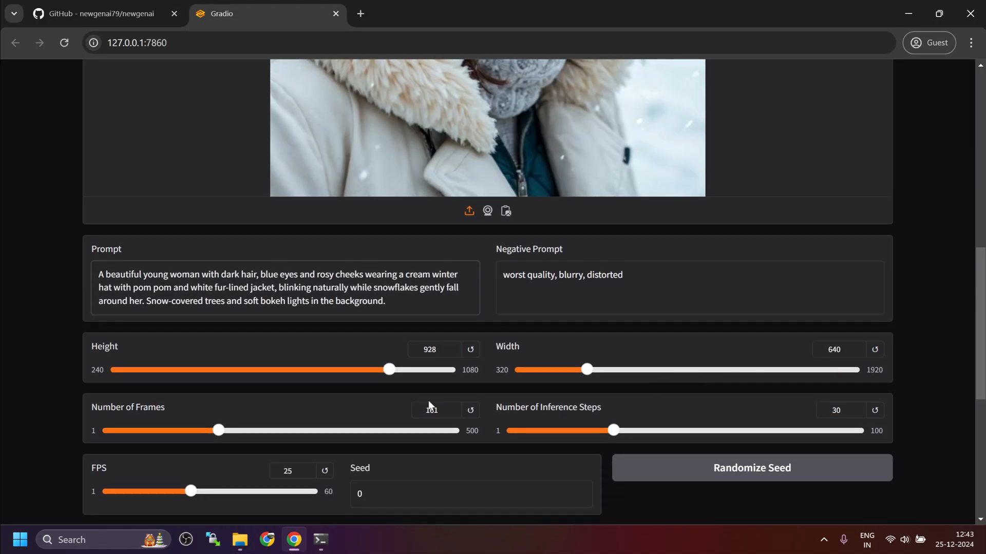
# Step: Lower Number of Frames from 161 to 81 and start Generate Video
pyautogui.click(431, 410)
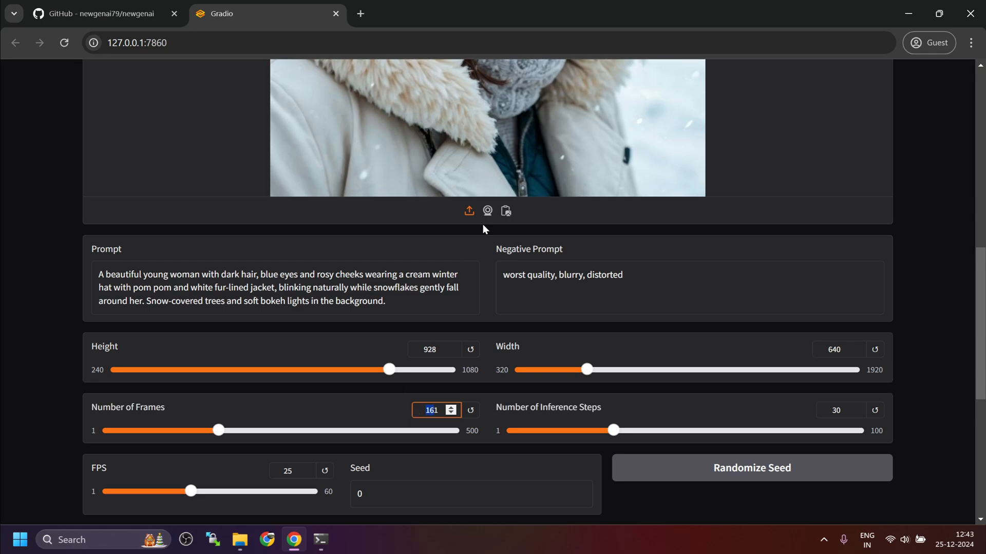
pyautogui.moveTo(473, 403)
pyautogui.write('81')
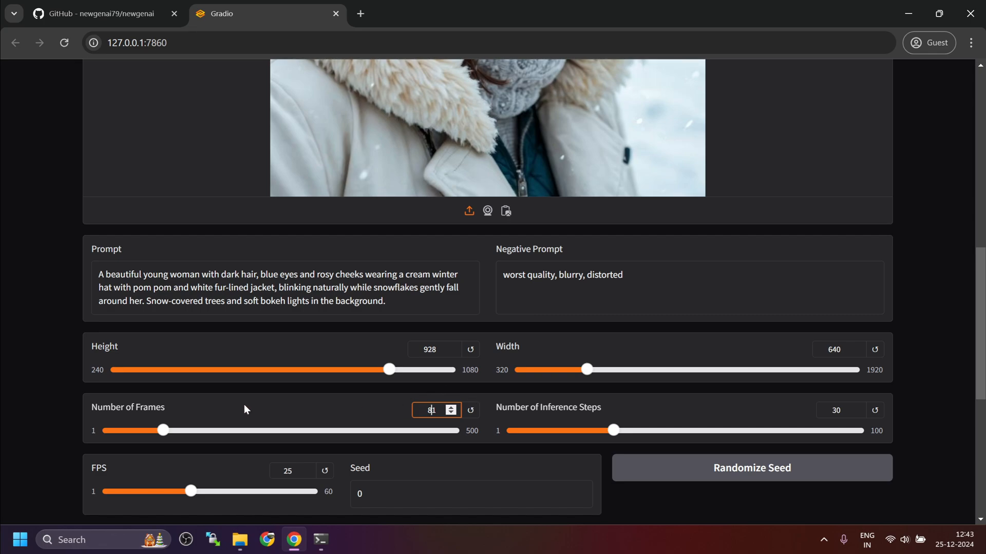
pyautogui.moveTo(460, 150)
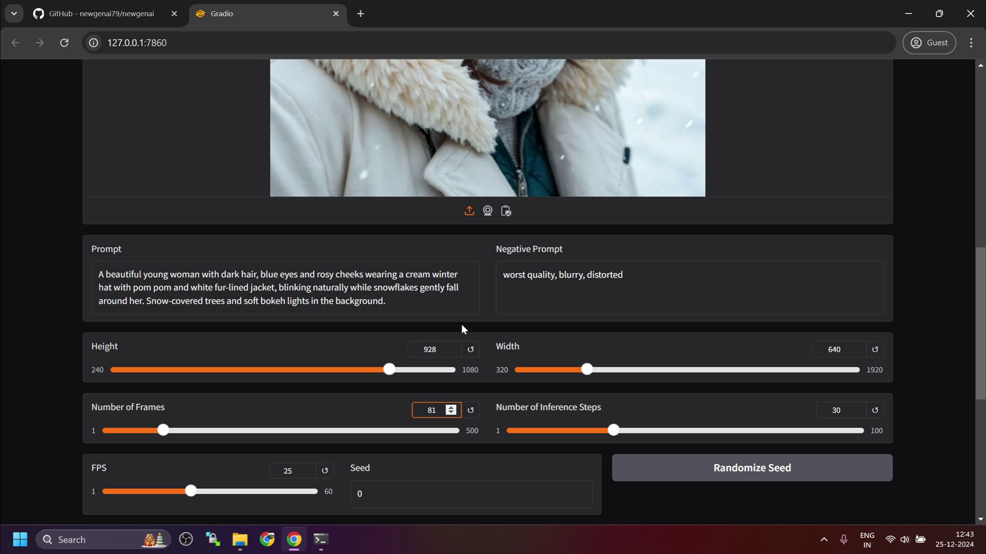
pyautogui.scroll(-3)
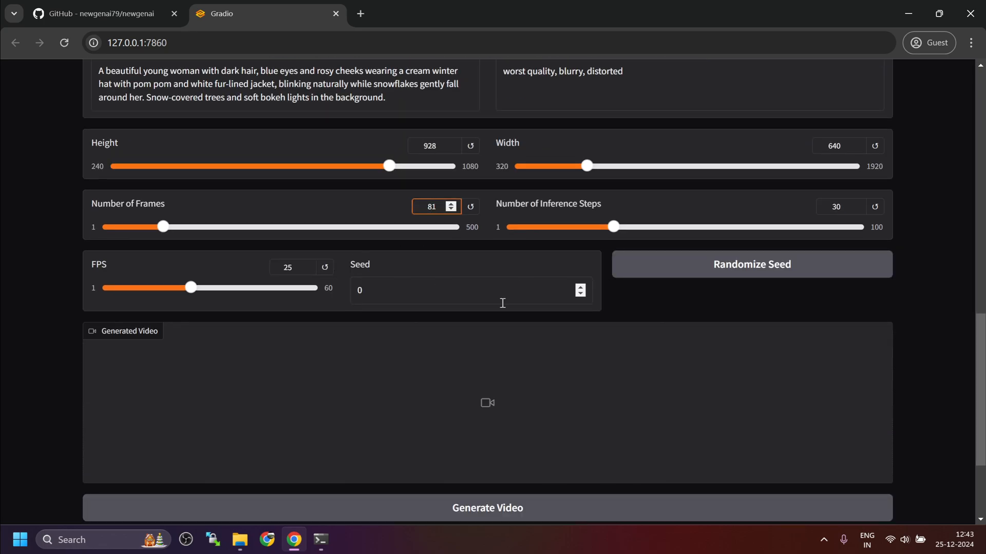
pyautogui.scroll(-3)
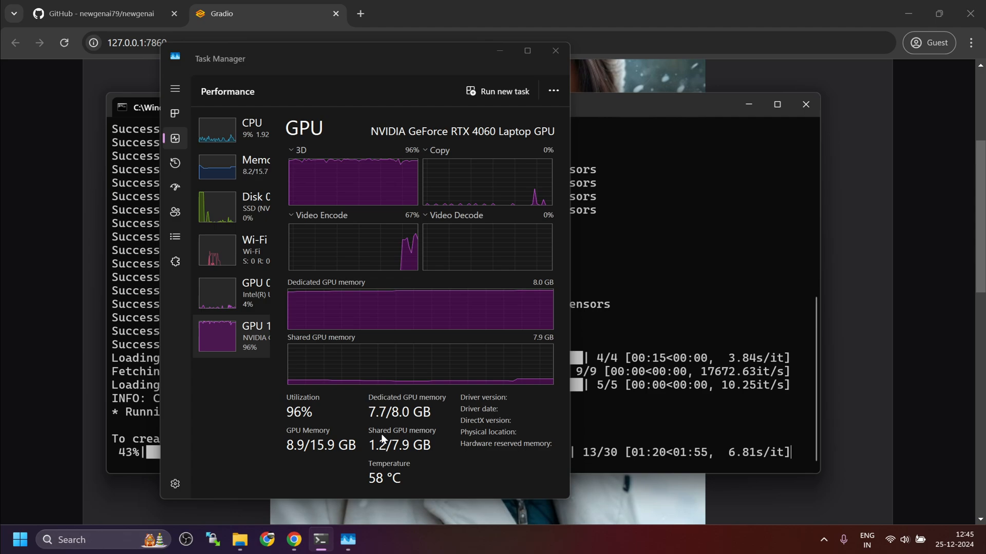
pyautogui.moveTo(435, 439)
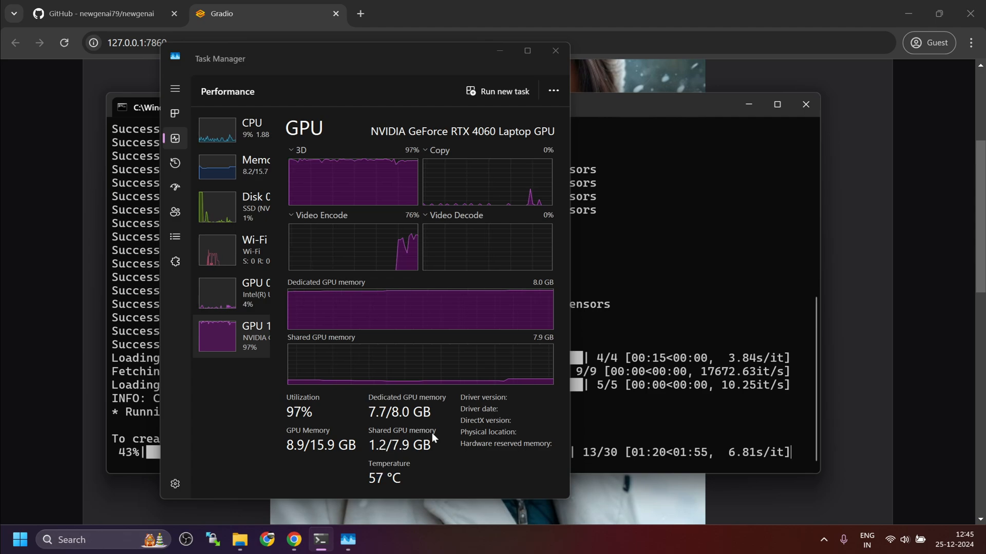
pyautogui.moveTo(621, 463)
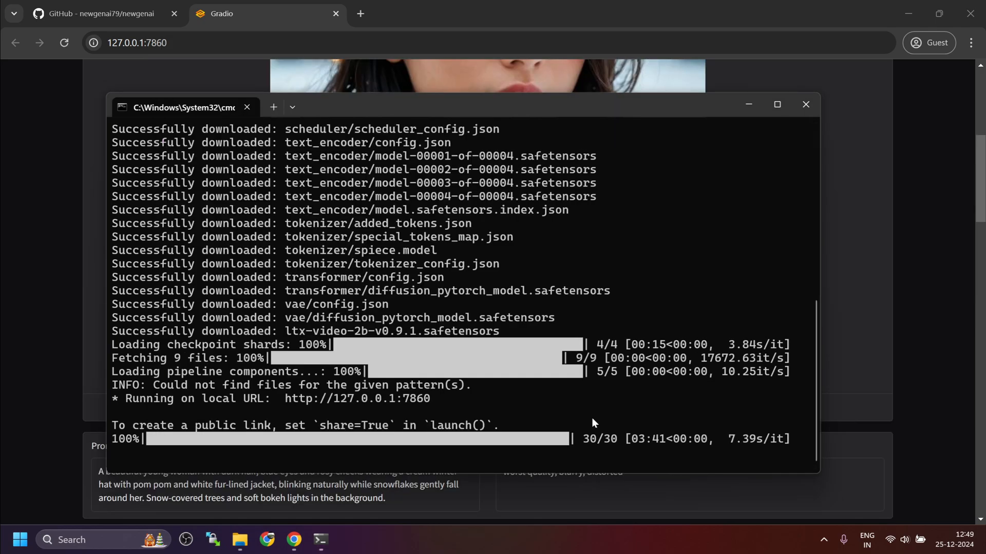
pyautogui.moveTo(660, 454)
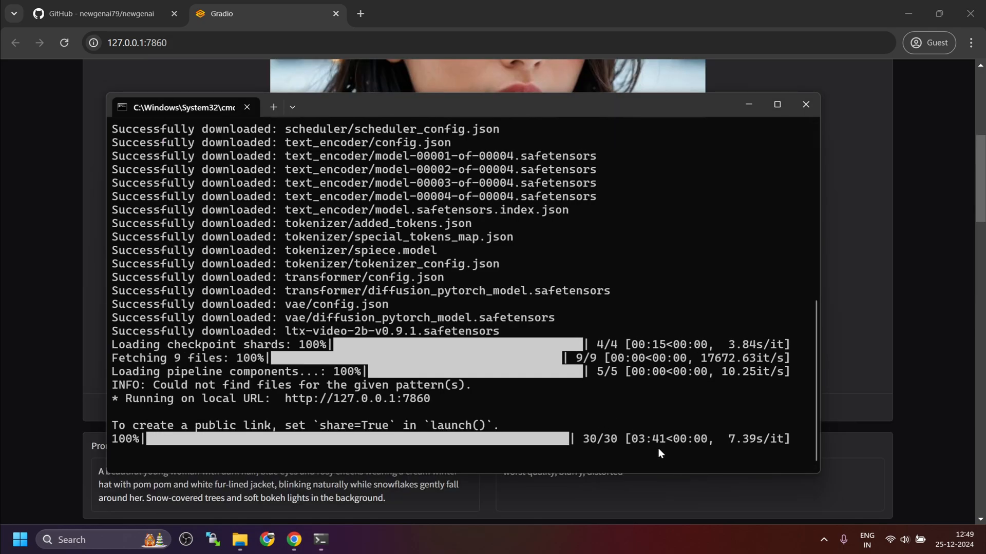
pyautogui.moveTo(577, 434)
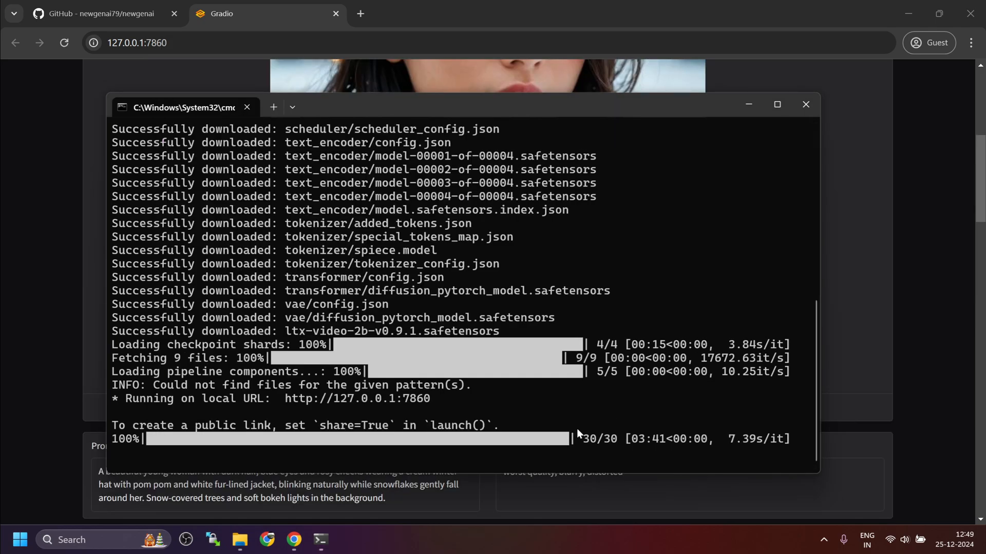
# Step: Return to the generator page after the prompt shows 30/30 steps complete
pyautogui.click(805, 104)
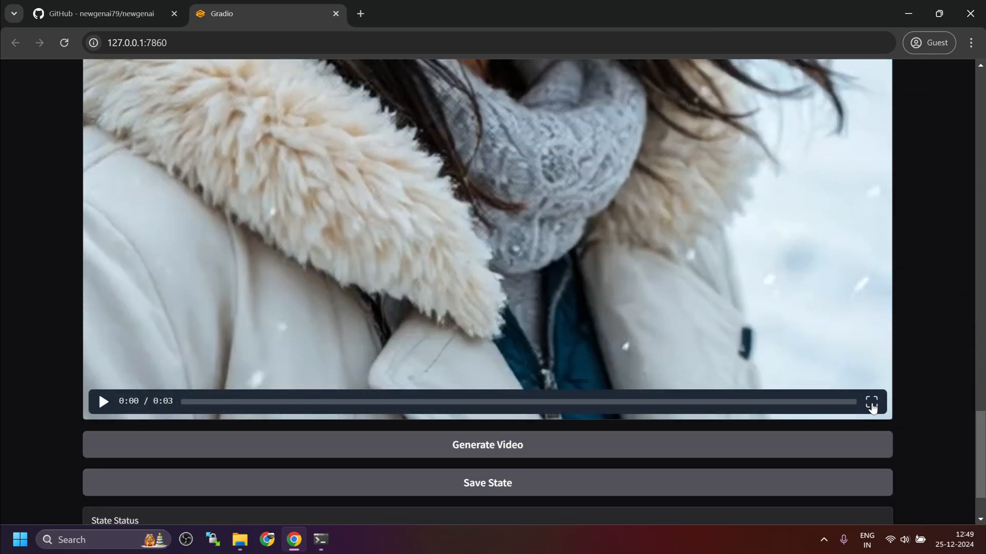
# Step: Watch the generated 3-second portrait video full screen, then switch to Batch Processing
pyautogui.click(871, 402)
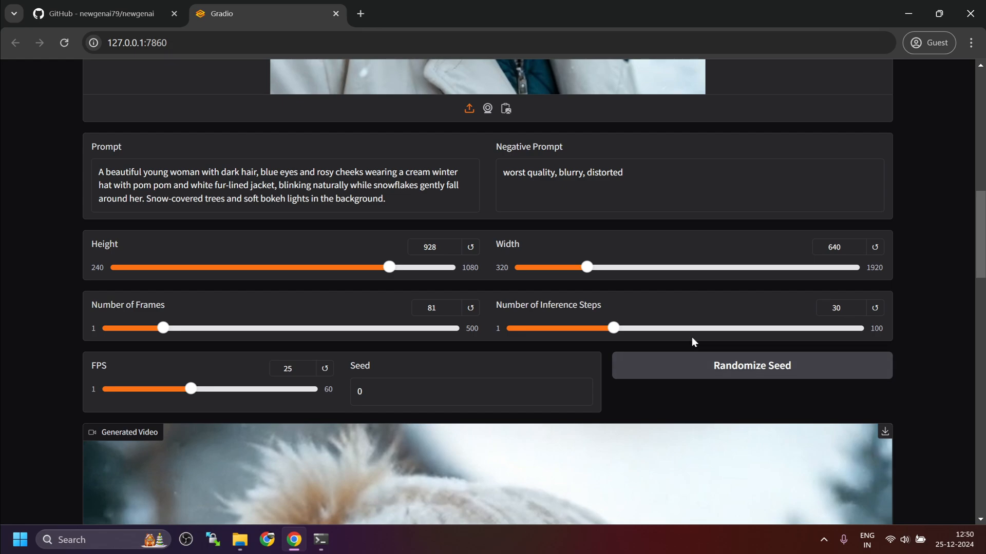
pyautogui.click(198, 79)
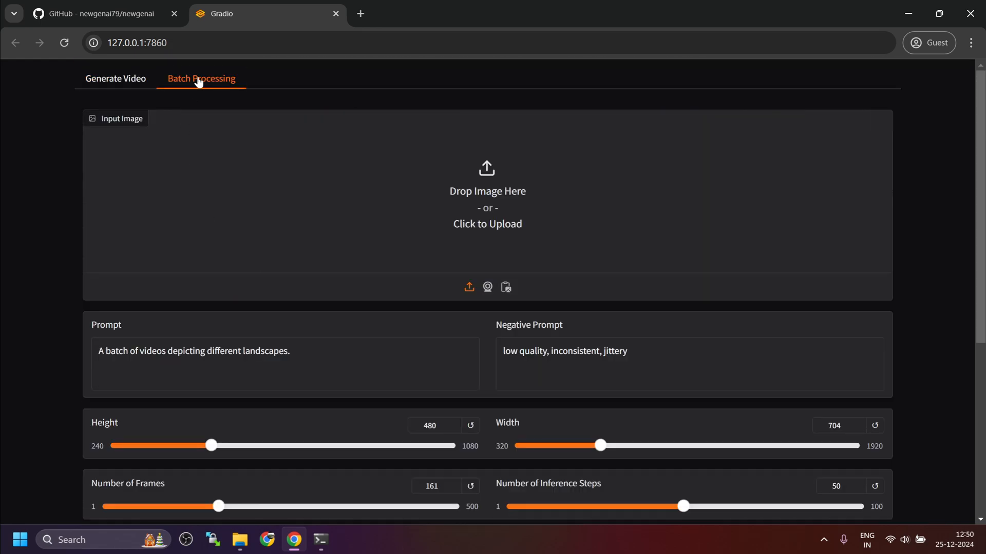
pyautogui.moveTo(376, 255)
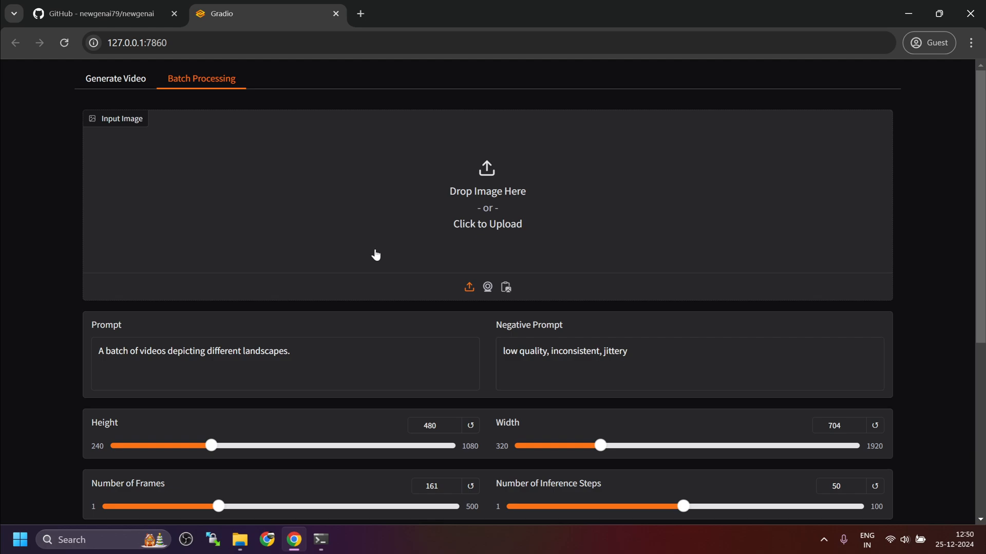
pyautogui.moveTo(494, 304)
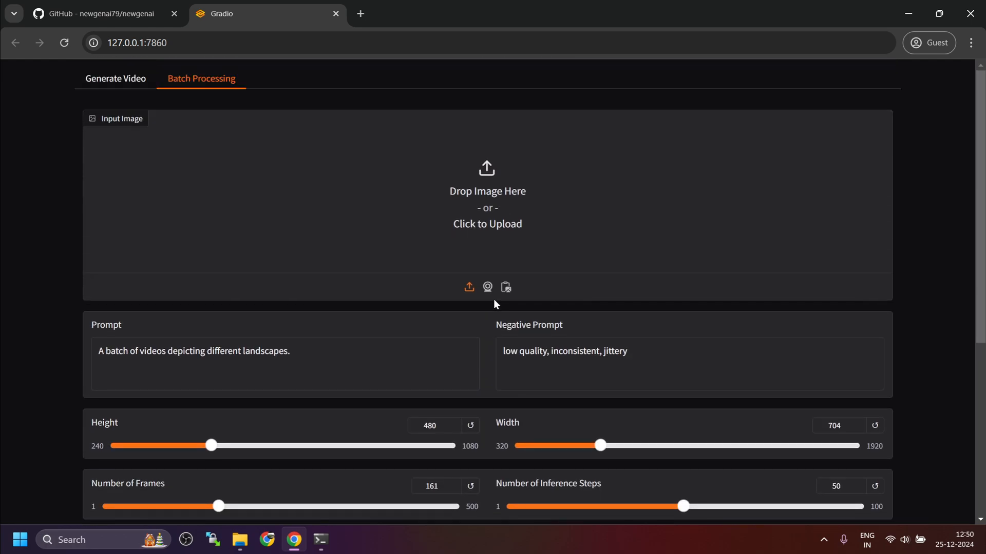